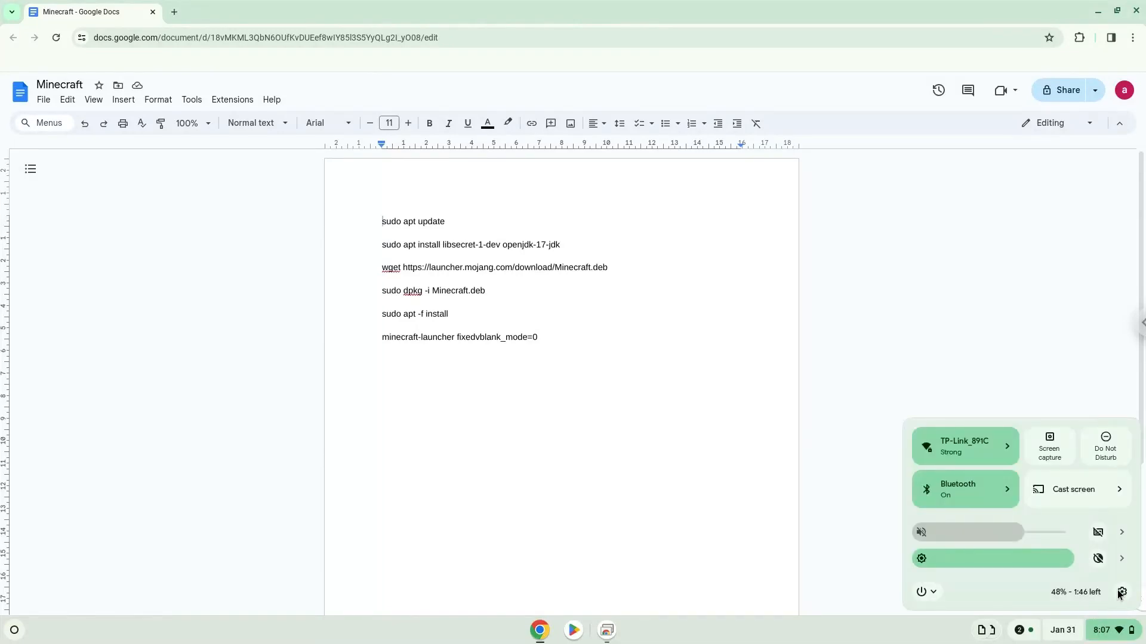
Reach the Developers section of ChromeOS Settings under Advanced.
click(1121, 592)
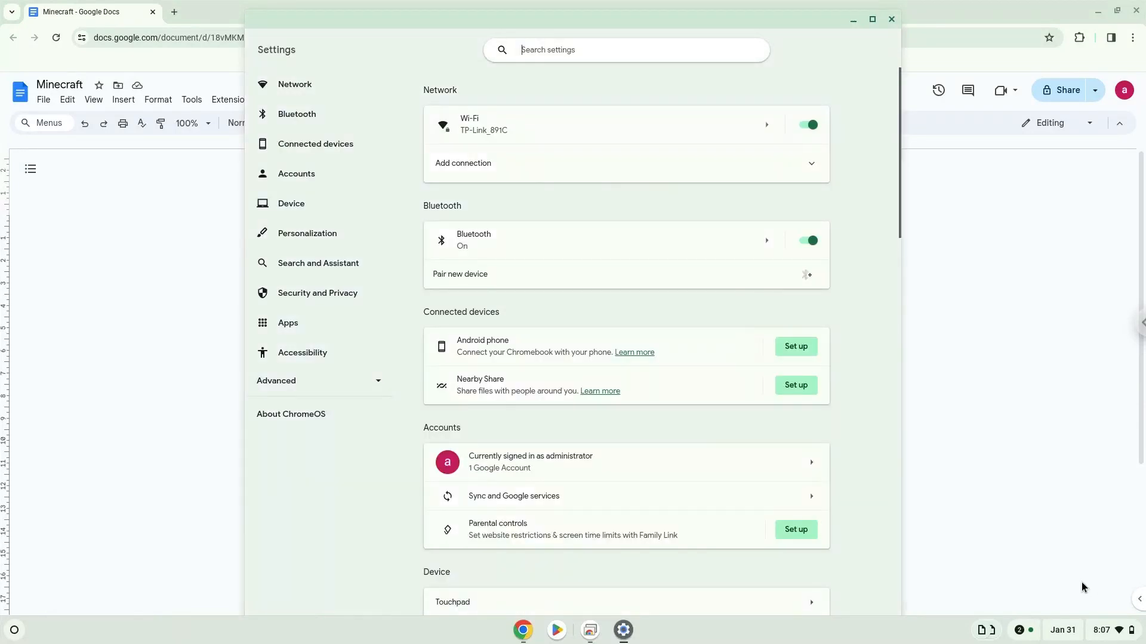
click(276, 381)
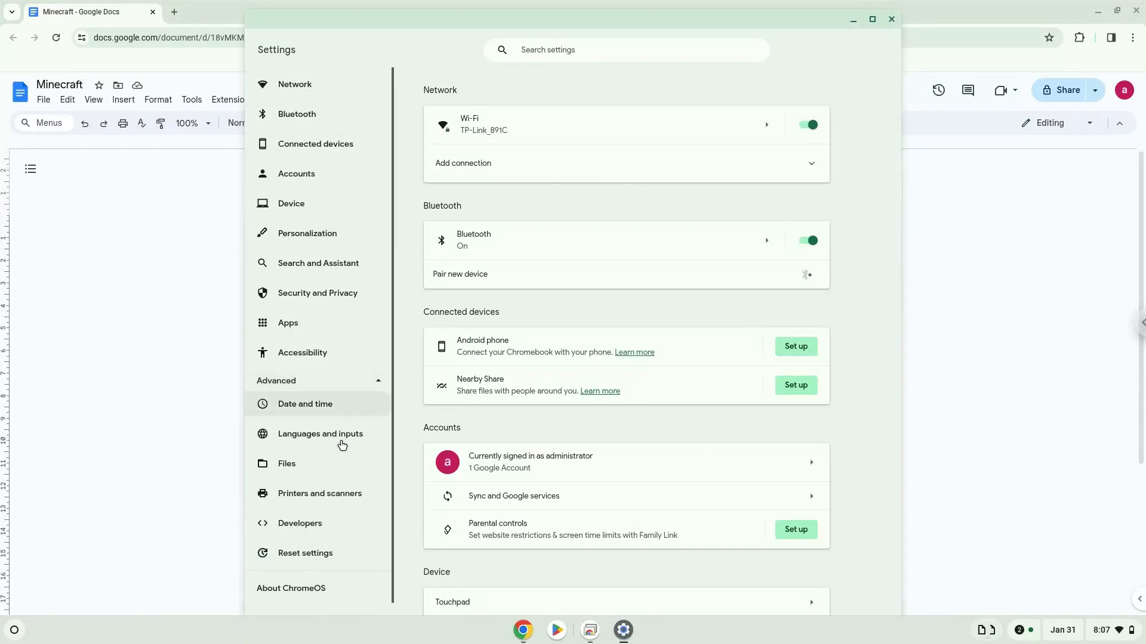
click(299, 522)
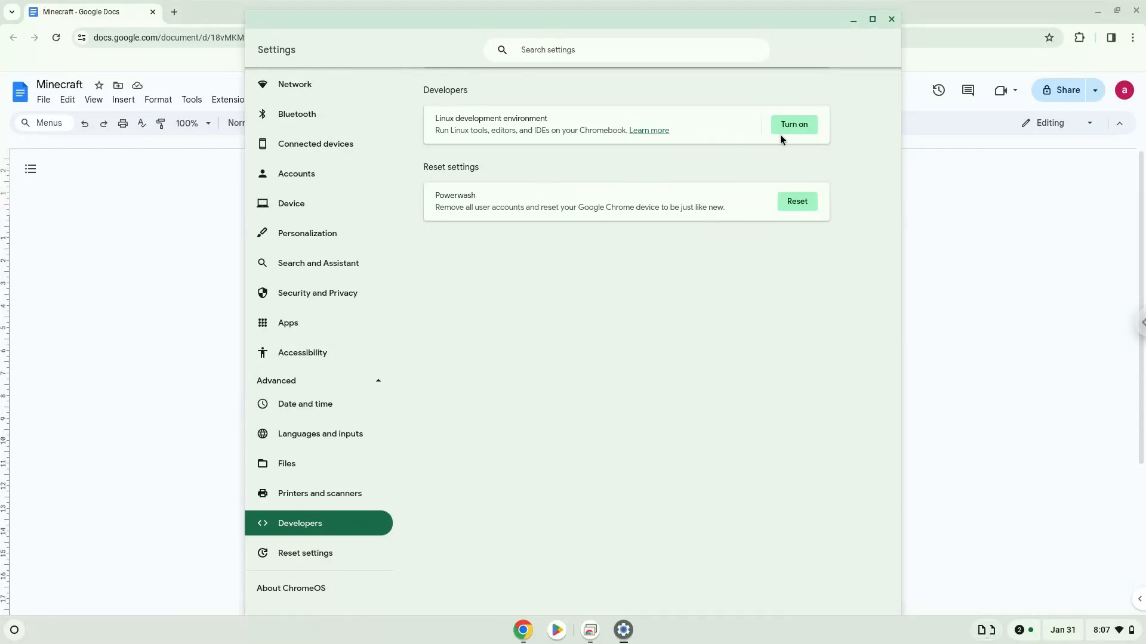
Turn on and install the Linux development environment with the recommended disk size.
click(792, 124)
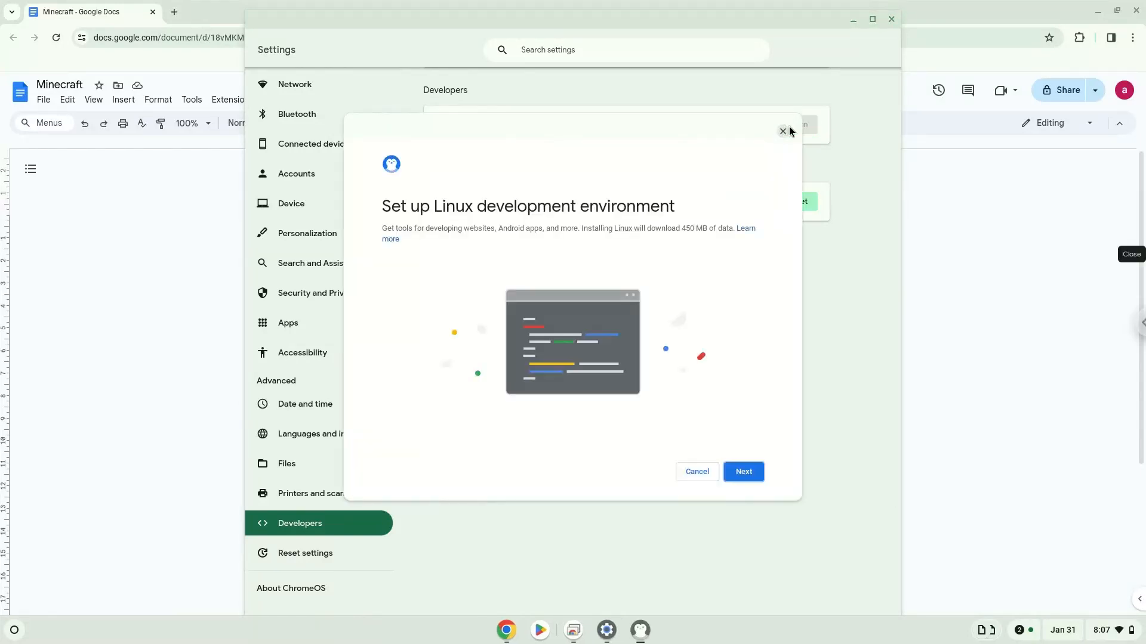
click(743, 471)
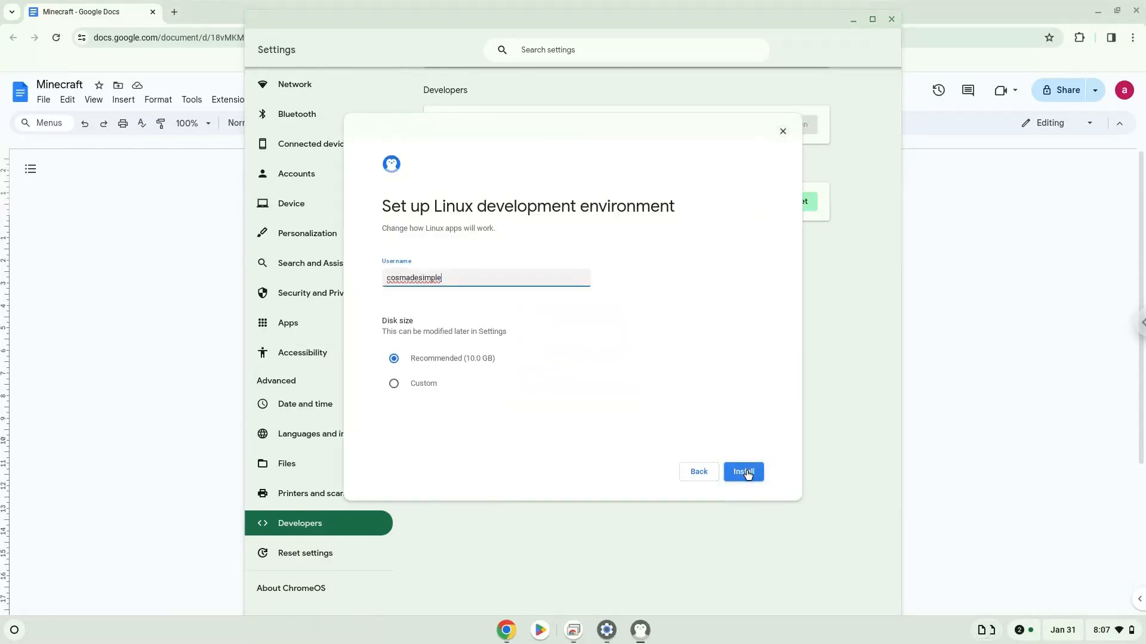
click(742, 471)
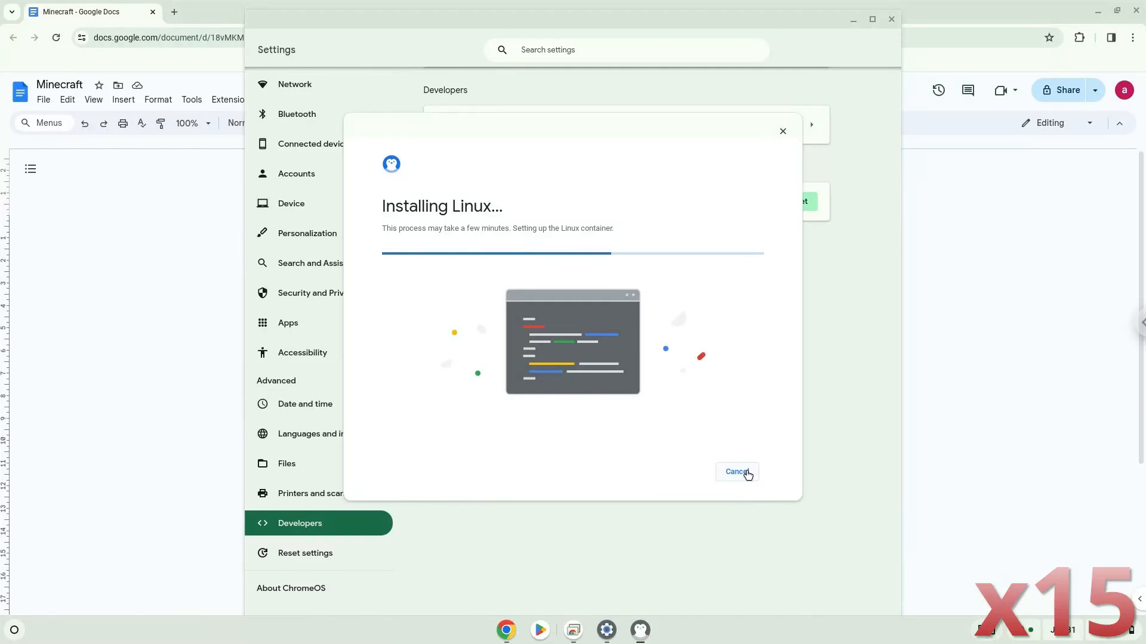
click(737, 471)
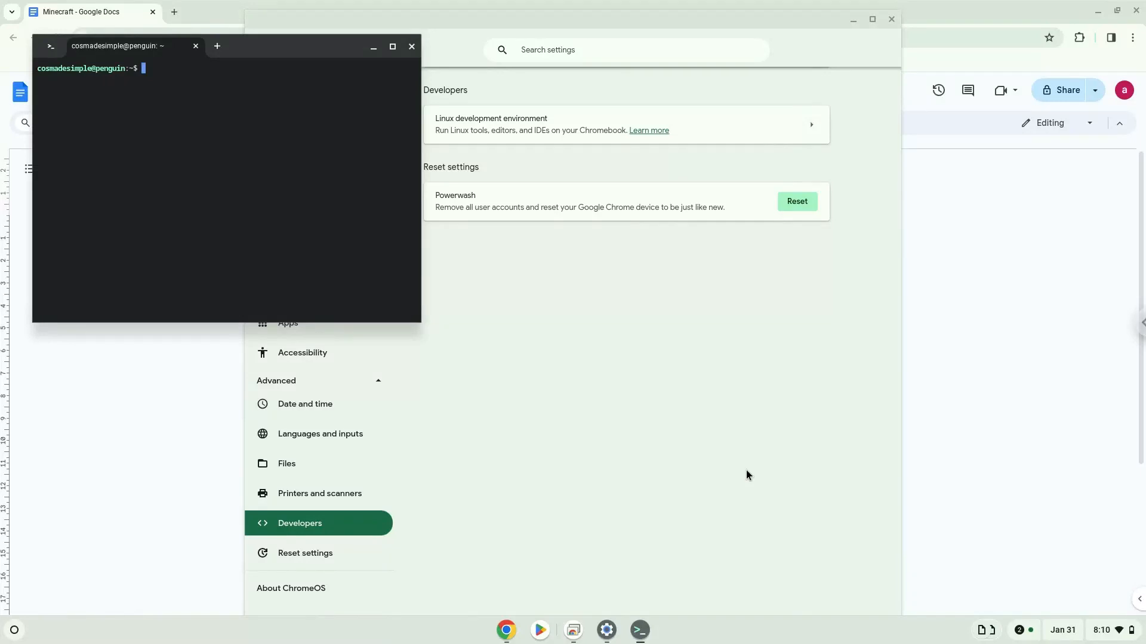
mouse_move(749, 396)
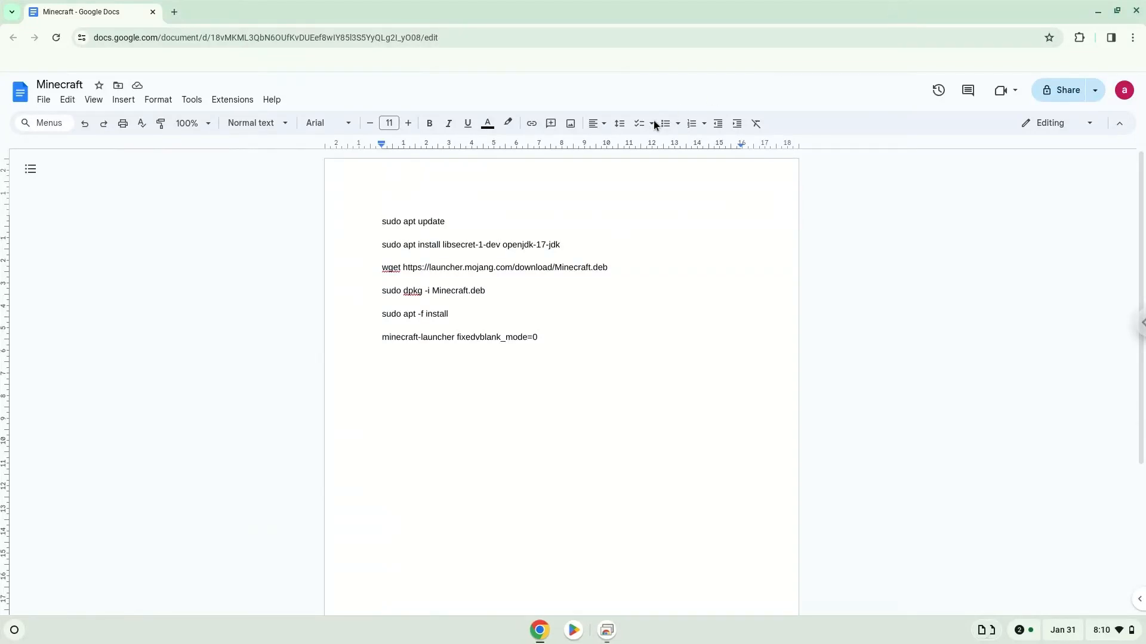
Run 'sudo apt update' in a newly opened Linux terminal.
triple_click(413, 222)
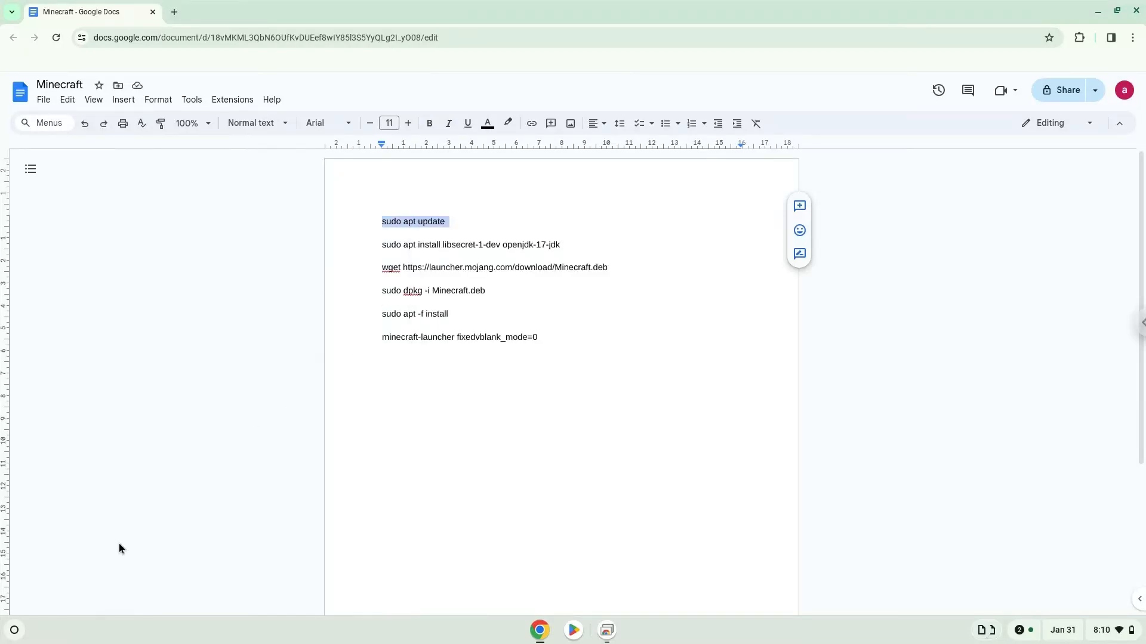
click(14, 630)
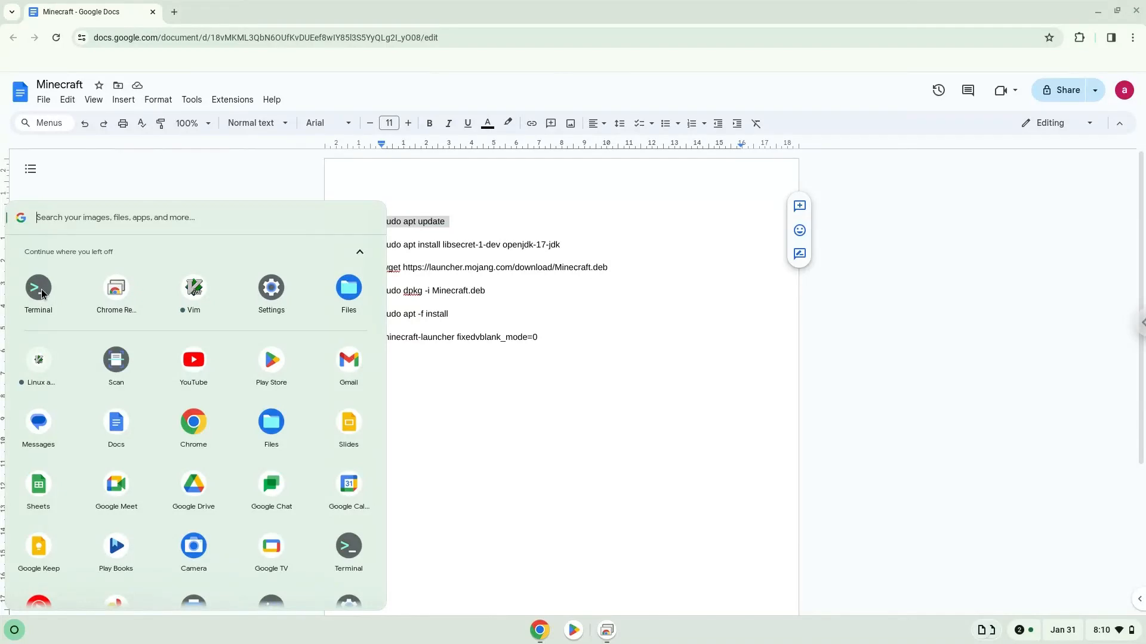
click(39, 288)
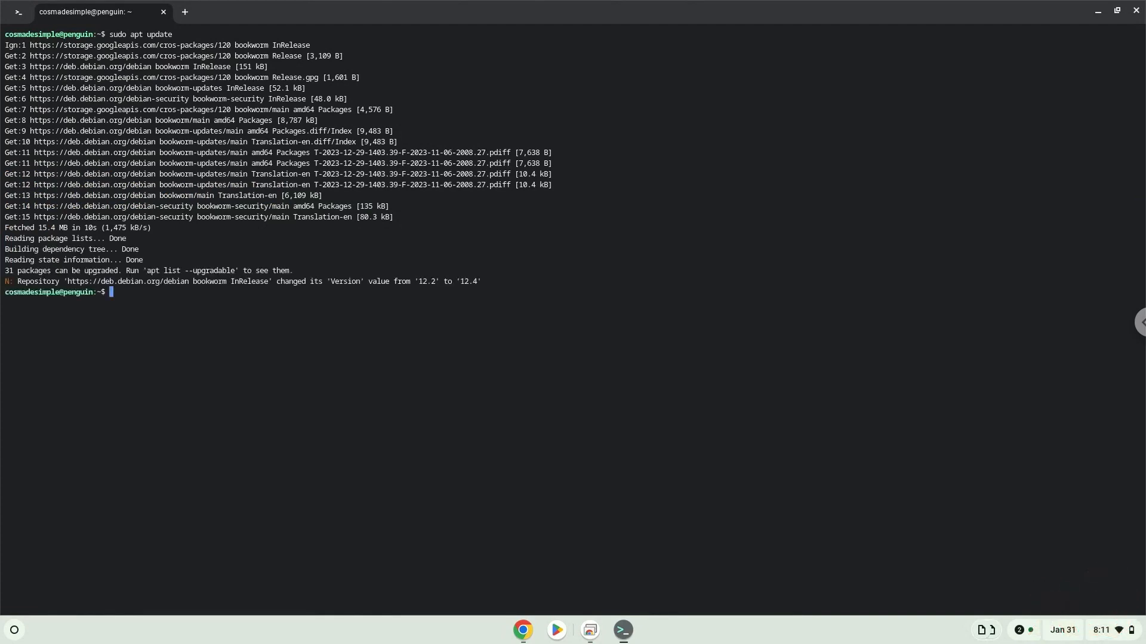
mouse_move(382, 391)
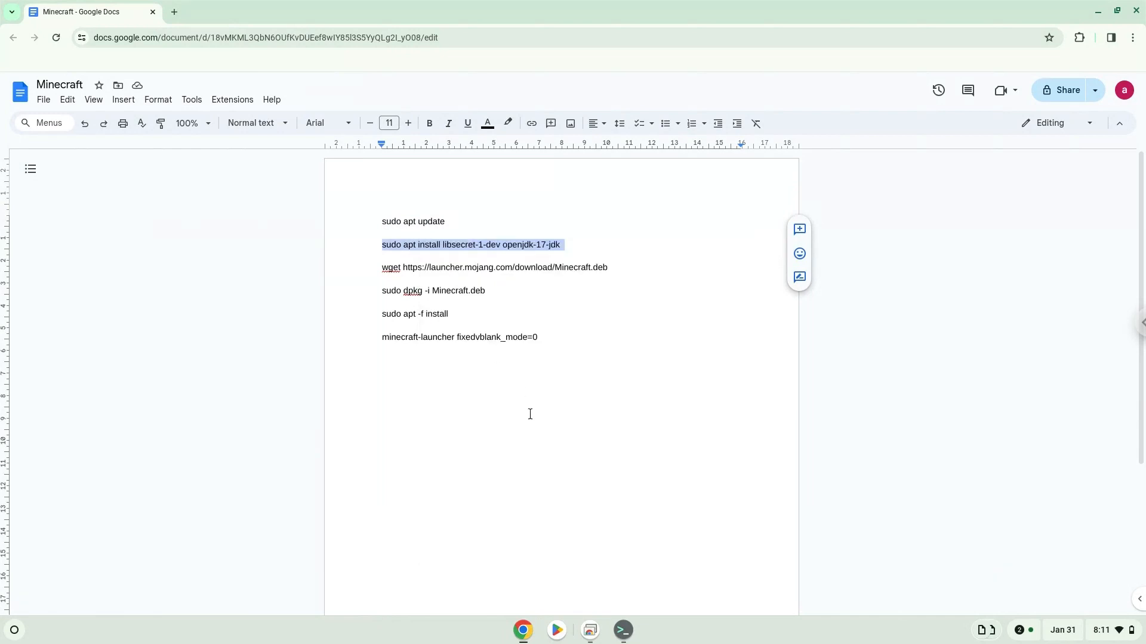
Run 'sudo apt install libsecret-1-dev openjdk-17-jdk' in Terminal.
click(620, 630)
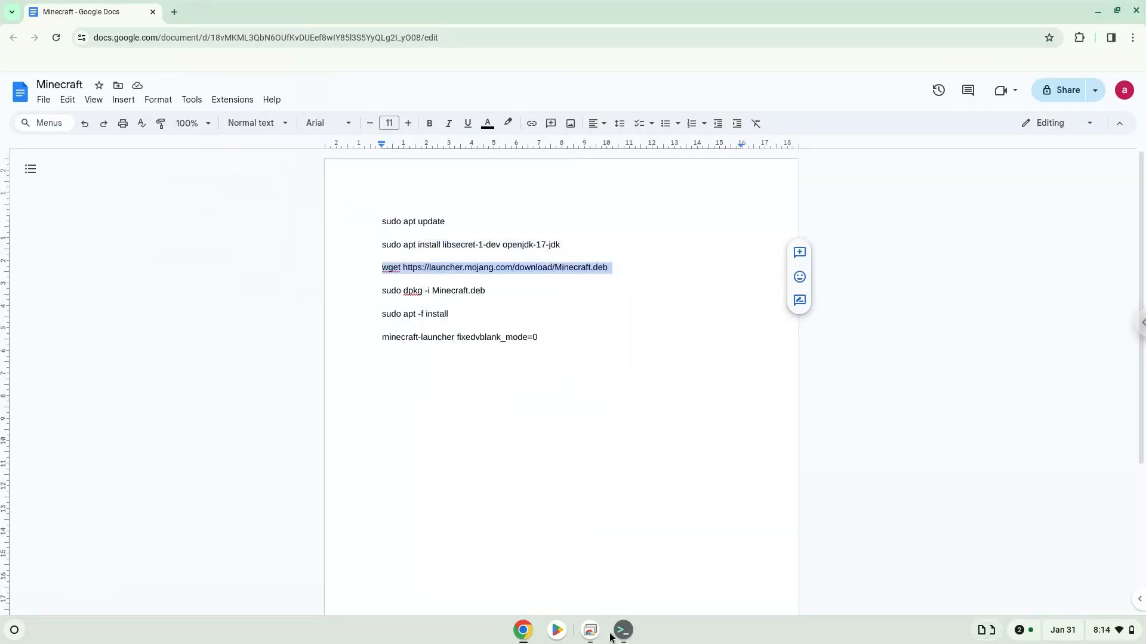
Download Minecraft.deb from launcher.mojang.com with wget.
click(622, 630)
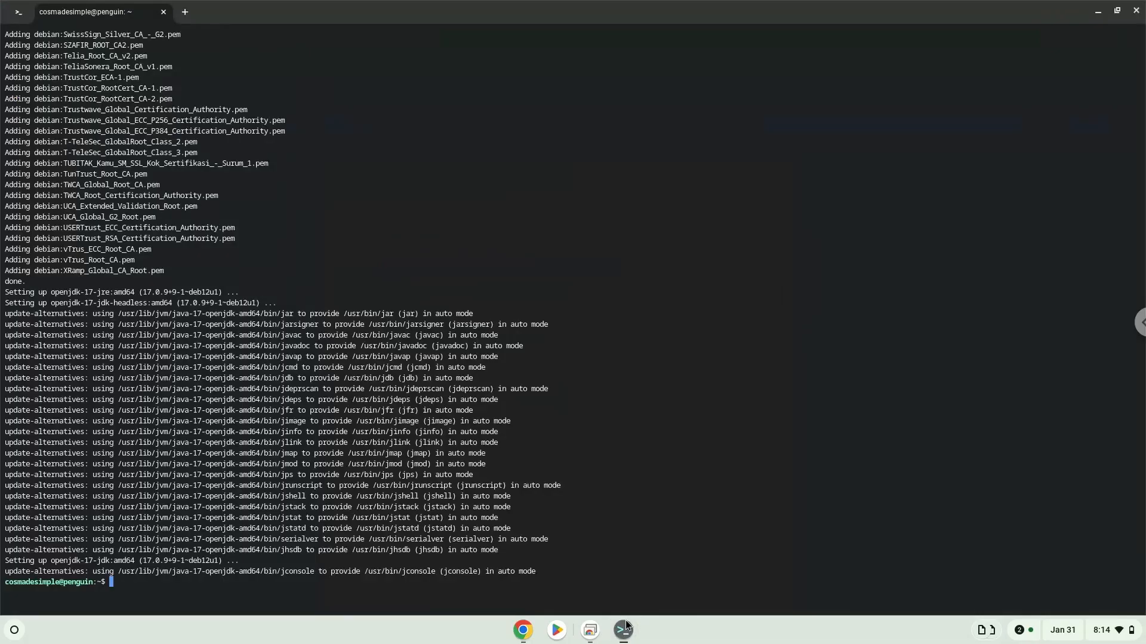
text(wget https://launcher.mojang.com/download/Minecraft.deb)
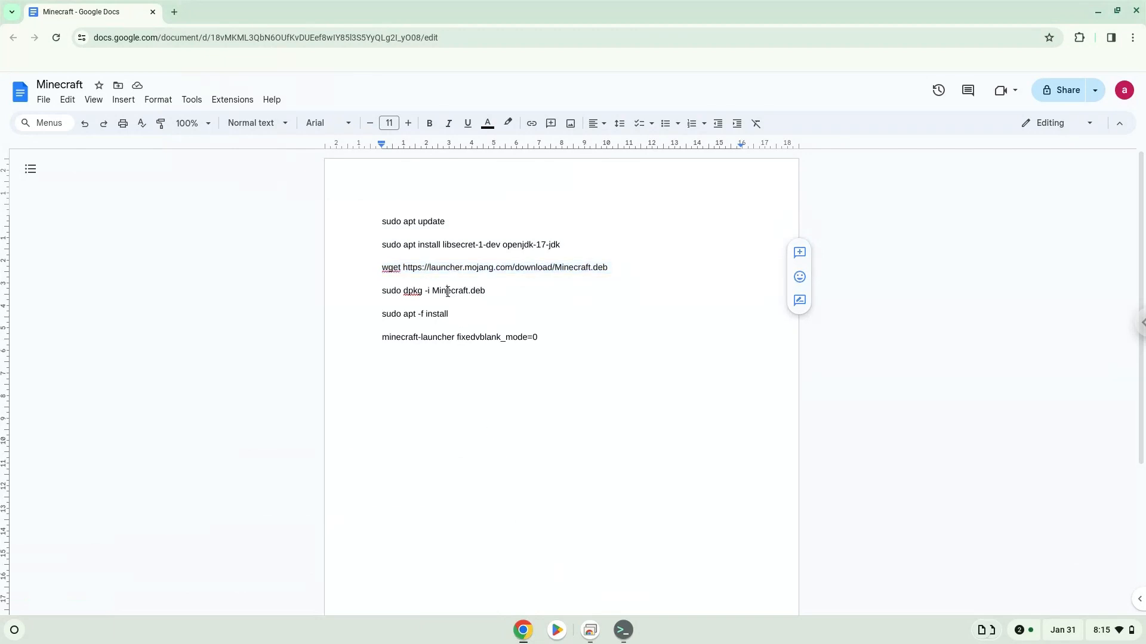
Attempt 'sudo dpkg -i Minecraft.deb', then enter 'sudo apt -f install' for the missing dependencies.
right_click(432, 290)
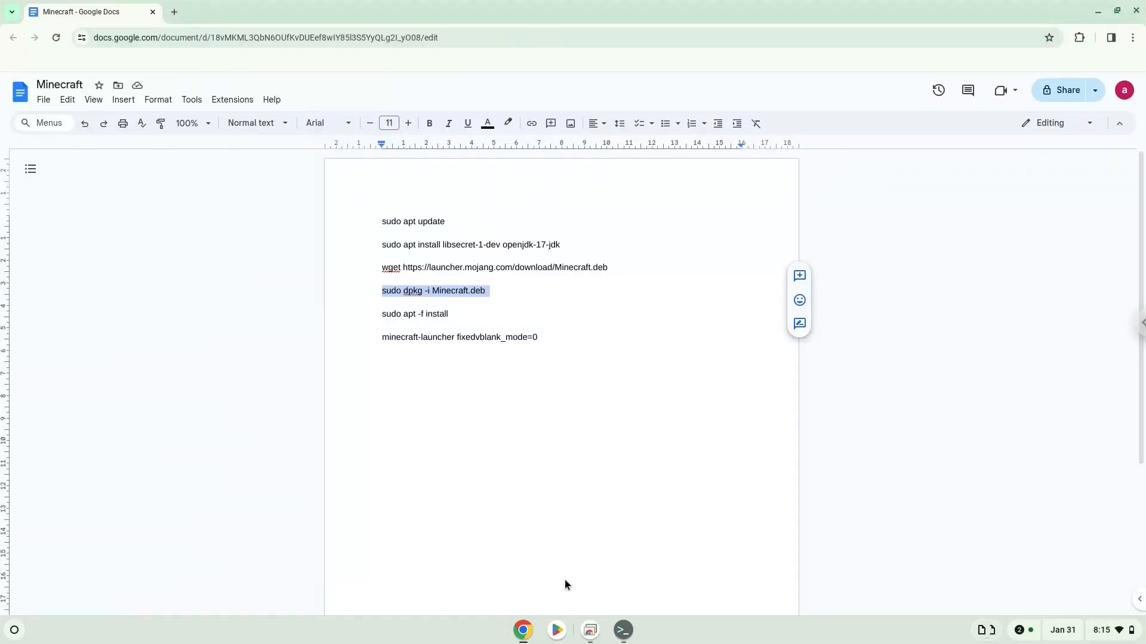
click(417, 314)
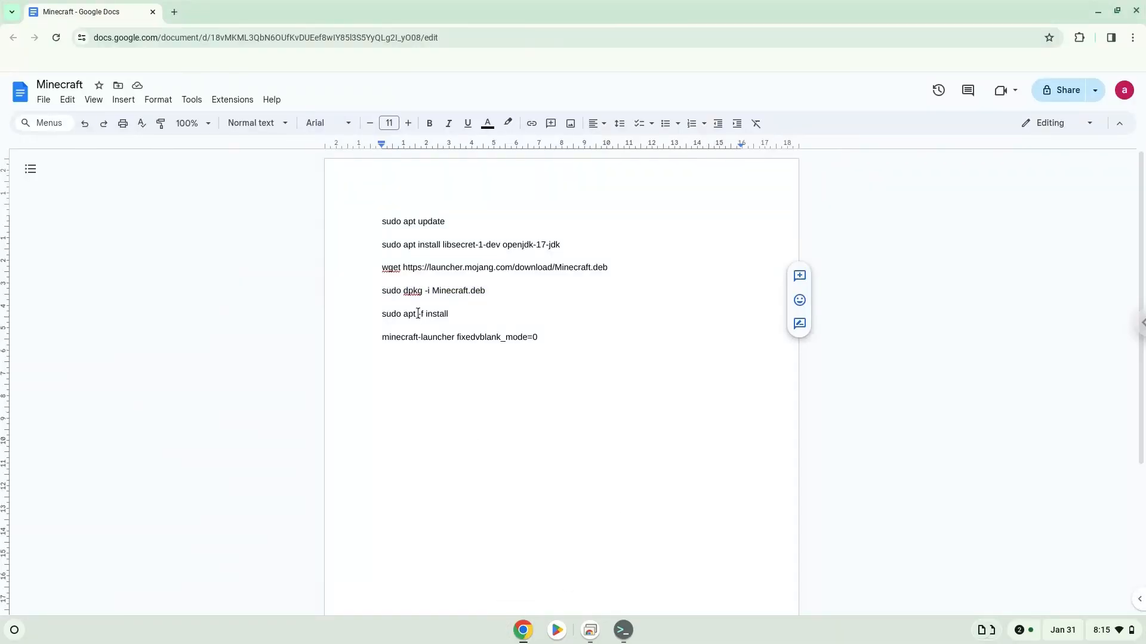
triple_click(414, 314)
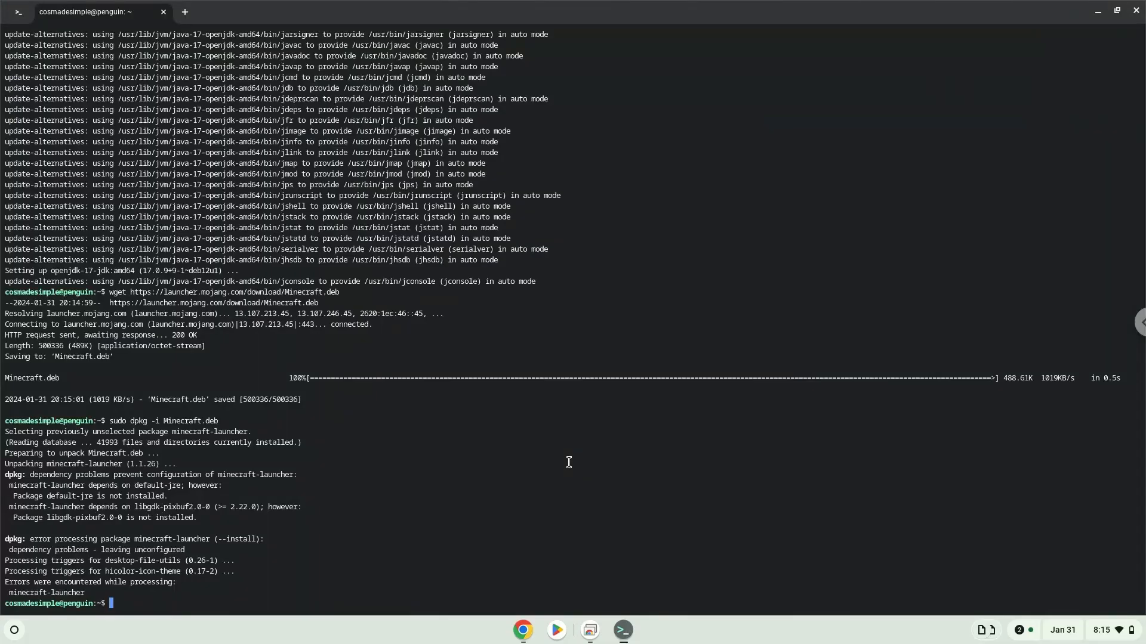
text(sudo apt -f install)
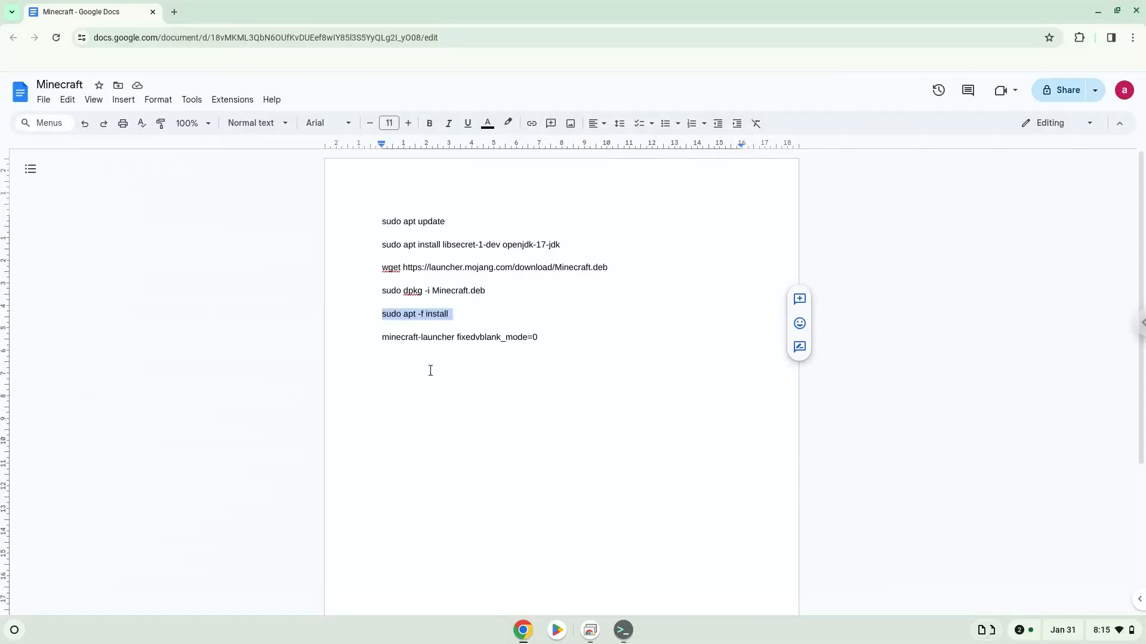
Run 'minecraft-launcher fixedvblank_mode=0' to reach the Microsoft login screen, then close it.
double_click(437, 337)
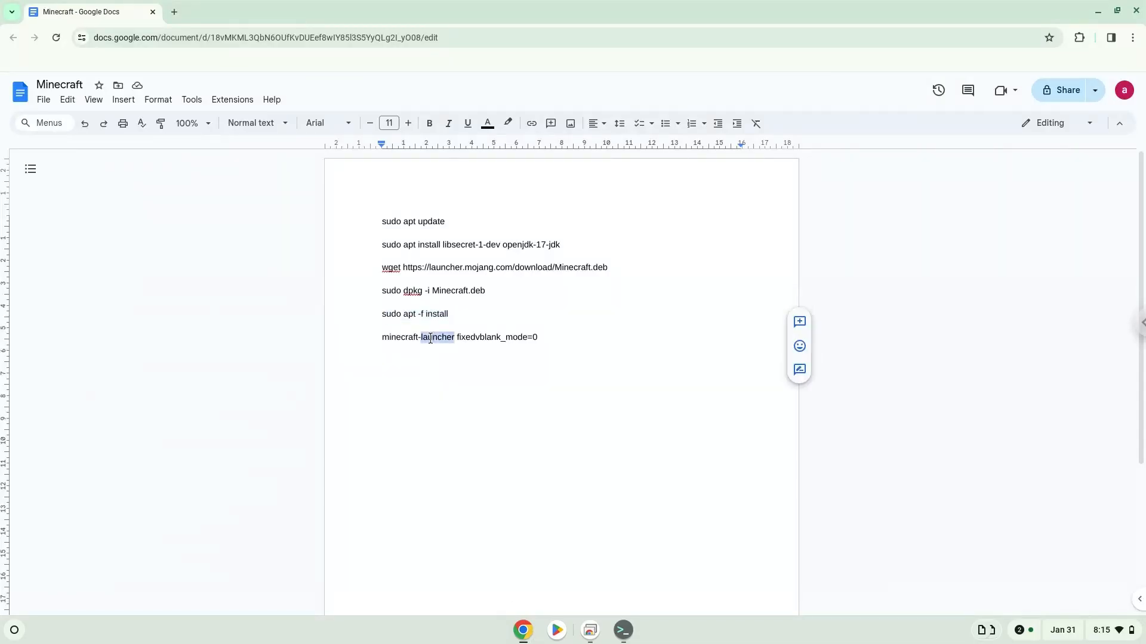
right_click(430, 336)
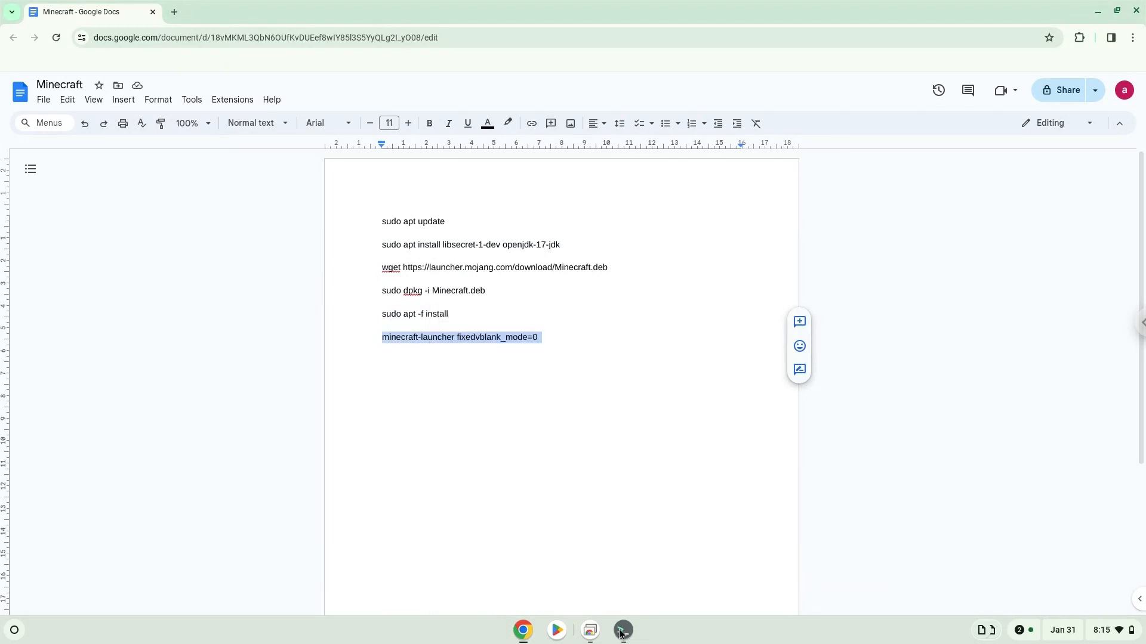
click(622, 630)
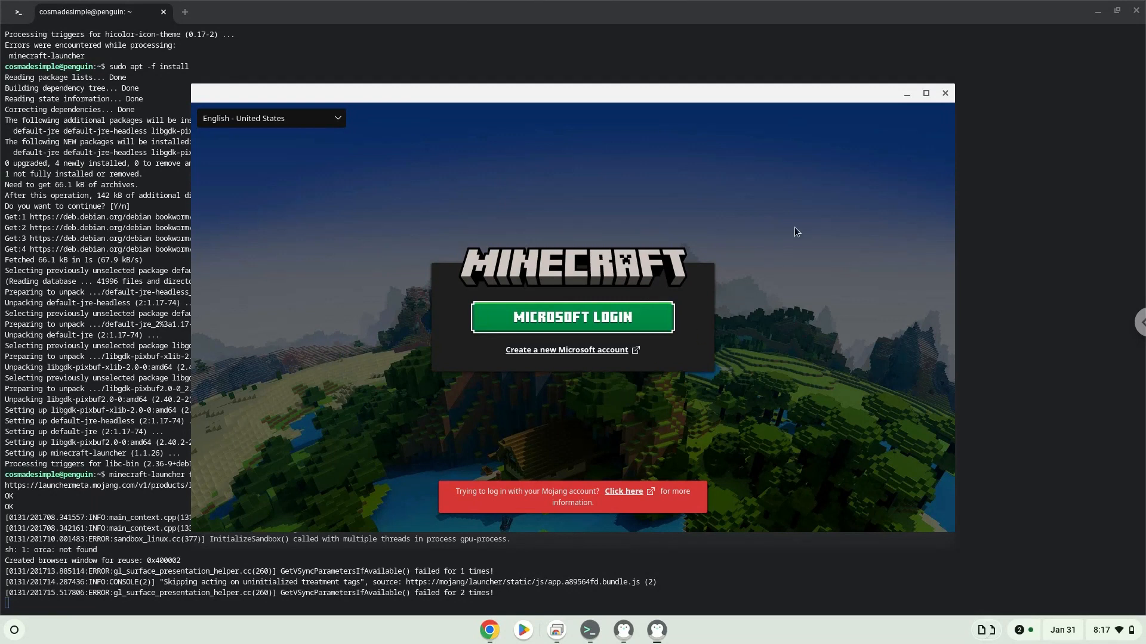
click(945, 93)
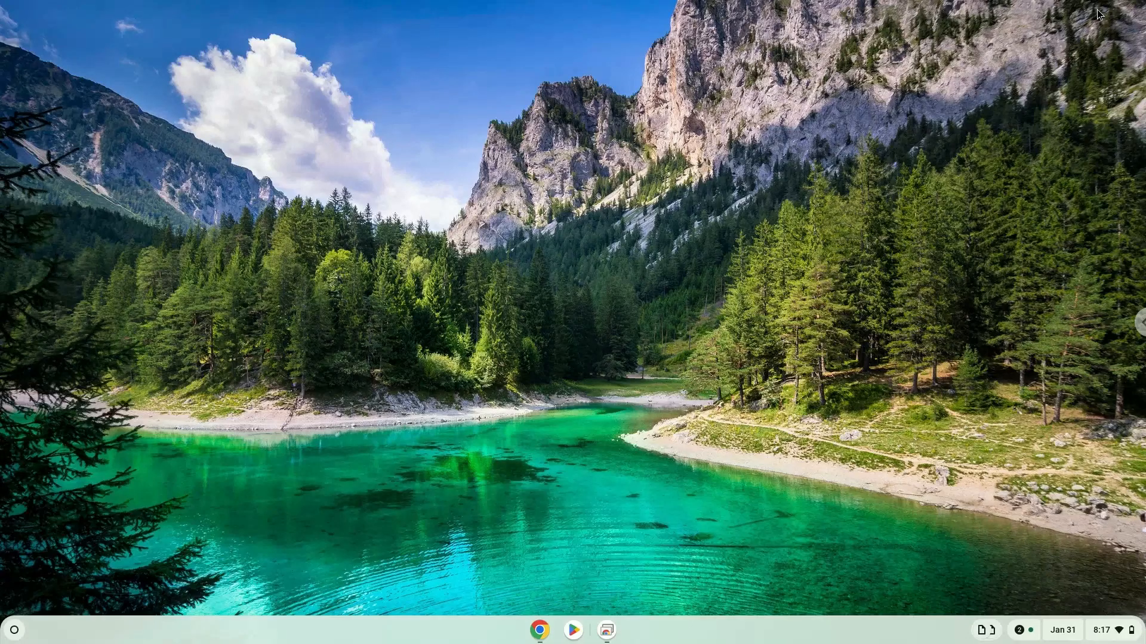
mouse_move(7, 638)
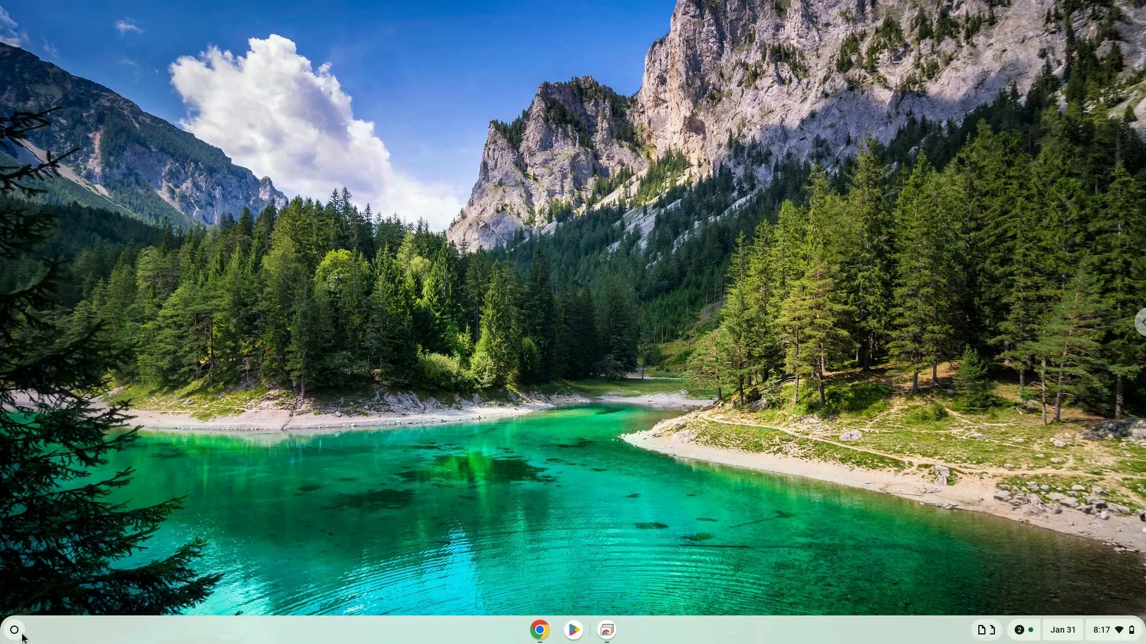
Show the Minecraft Launcher app in the ChromeOS app list.
click(13, 629)
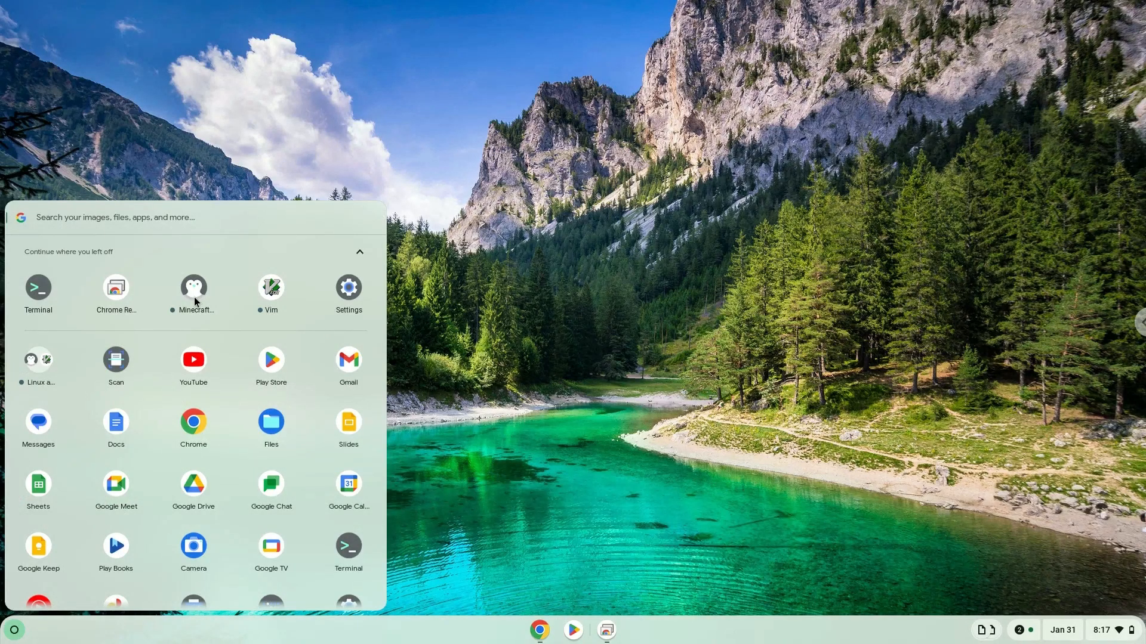